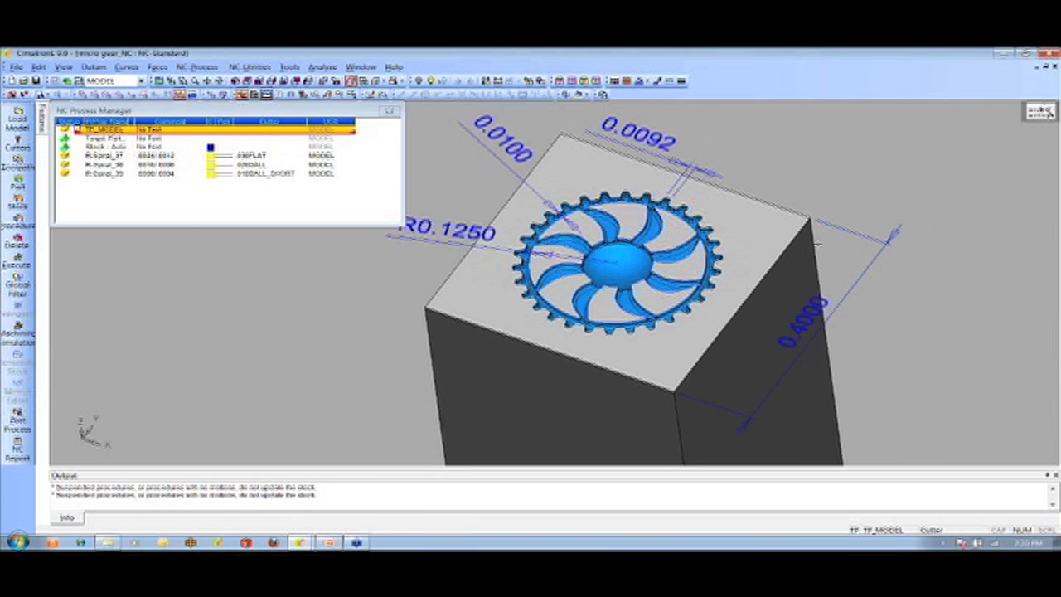
pyautogui.moveTo(767, 242)
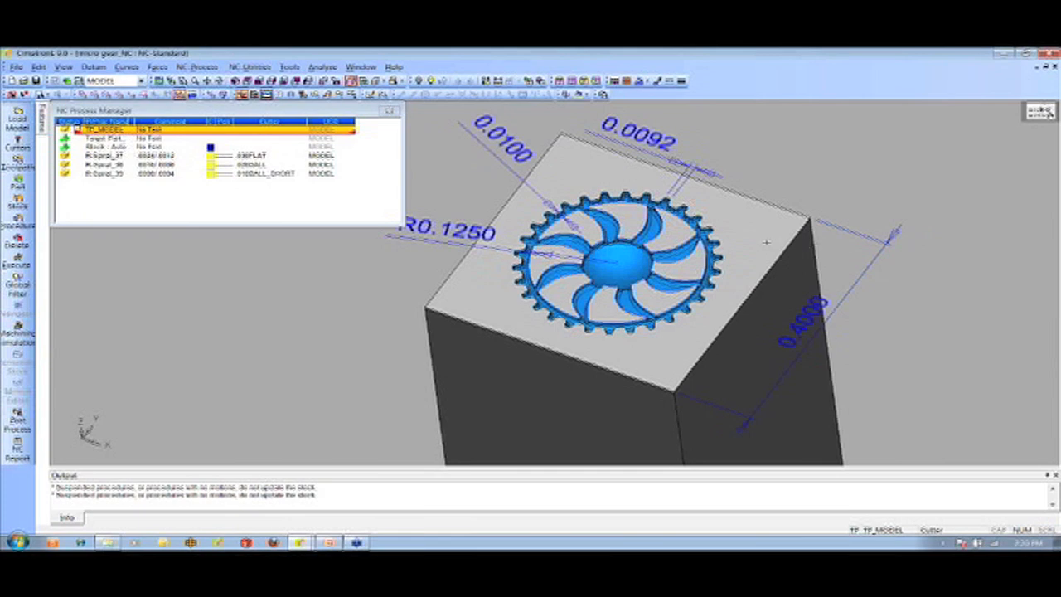
pyautogui.moveTo(743, 241)
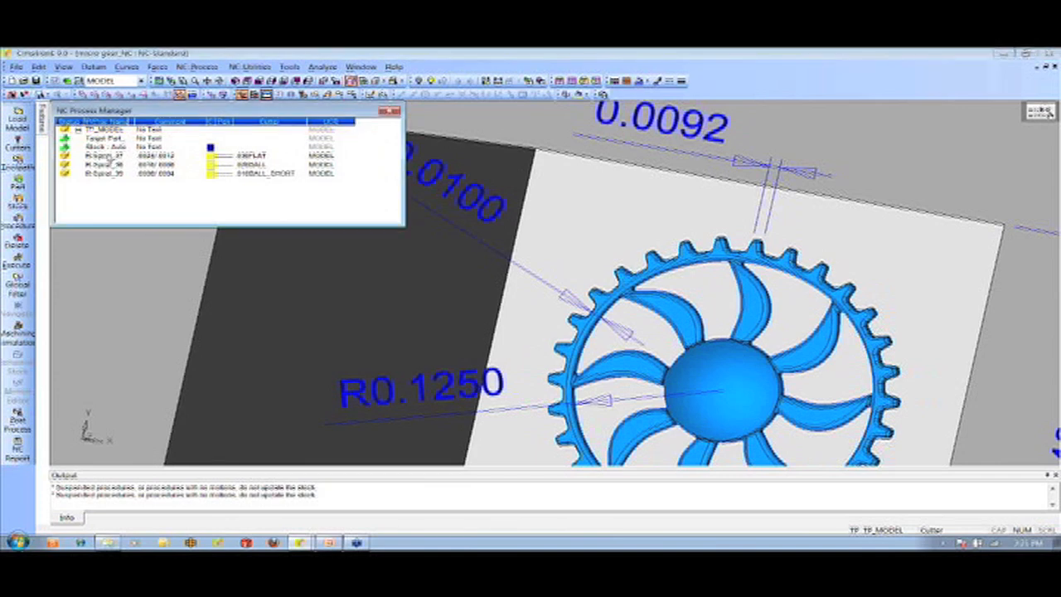
# - Execute the R.Spiral_37 roughing procedure from its context menu
pyautogui.rightClick(104, 156)
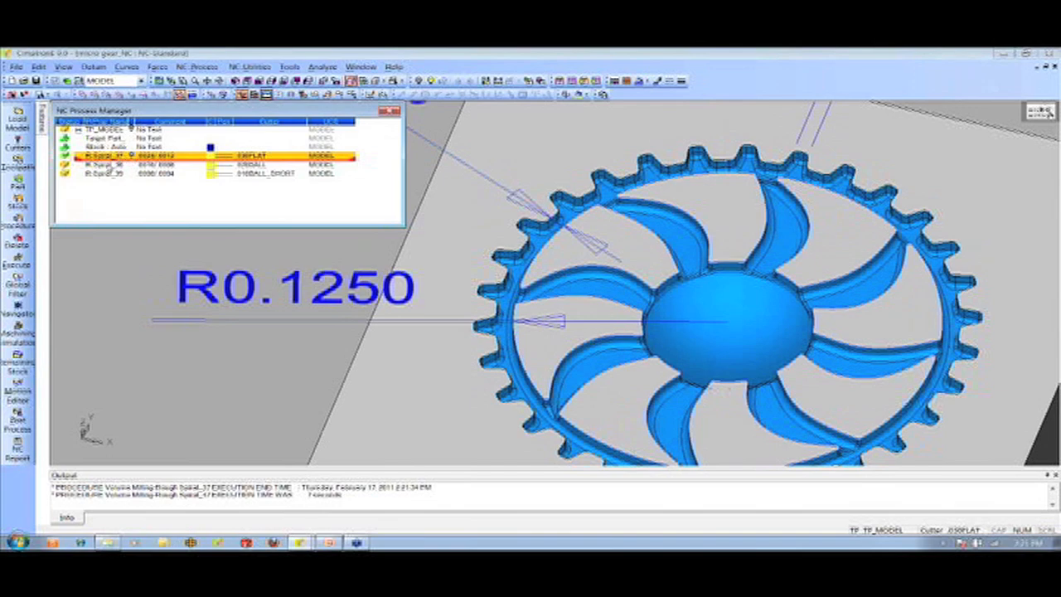
# - Reopen R.Spiral_37 in the Procedure Wizard to review its cutters and parameters
pyautogui.click(99, 164)
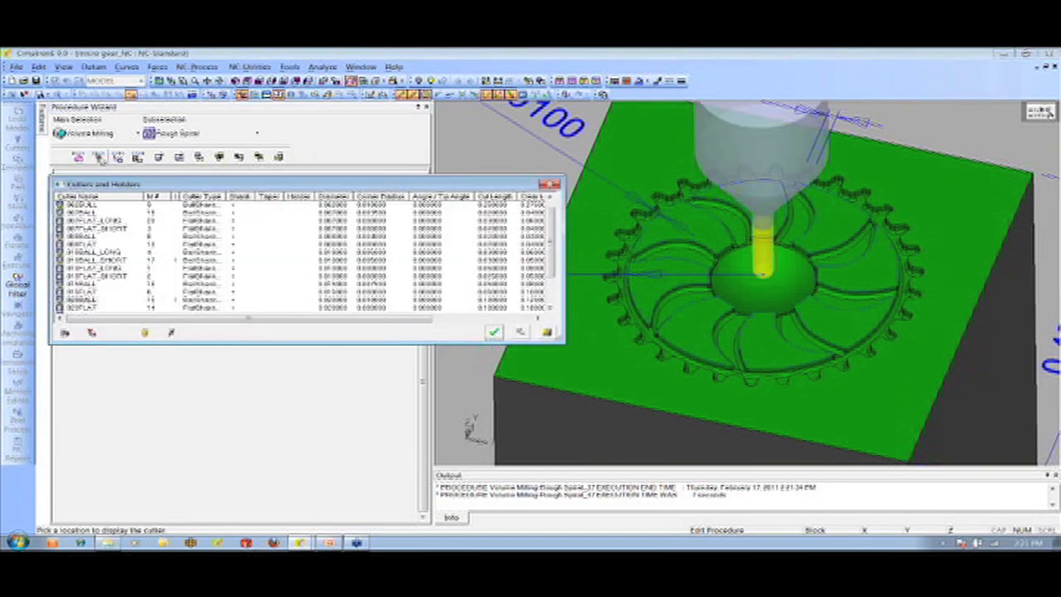
pyautogui.moveTo(99, 157)
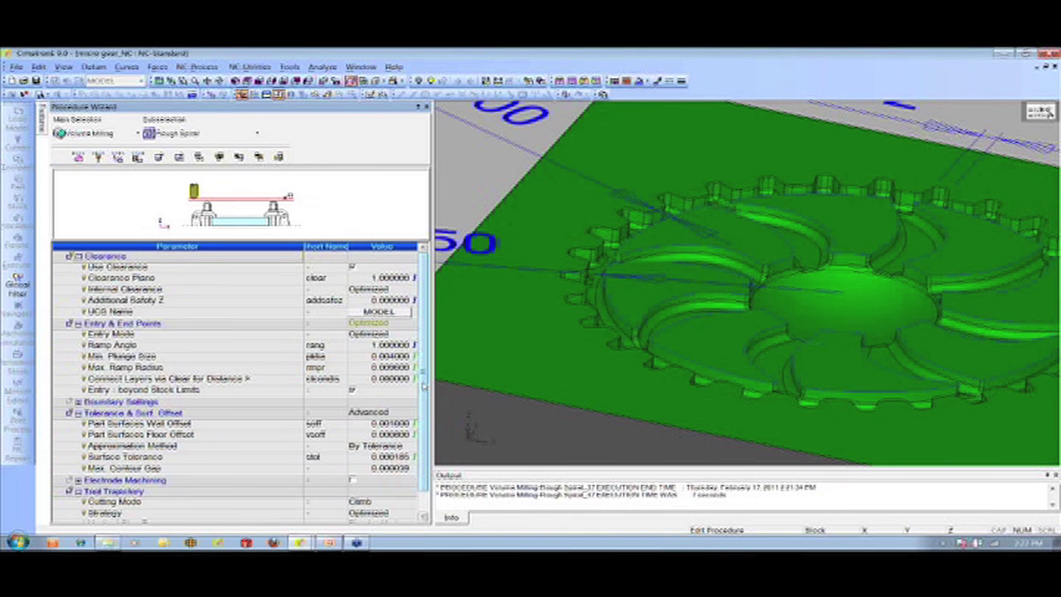
# - Preview the remaining stock, then run the Excessive Material check
pyautogui.scroll(-3)
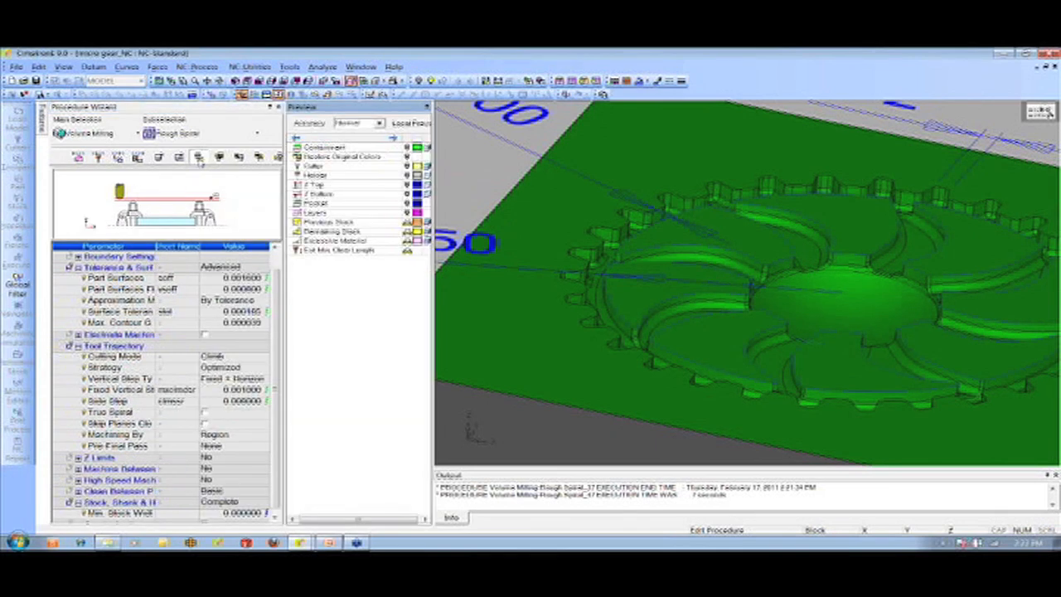
pyautogui.moveTo(205, 162)
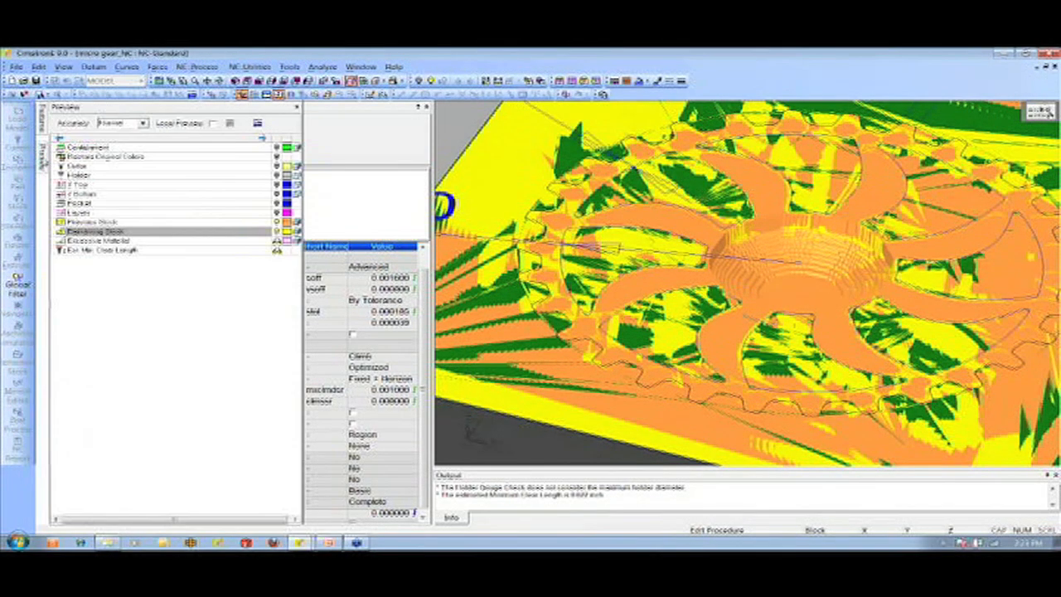
pyautogui.click(91, 222)
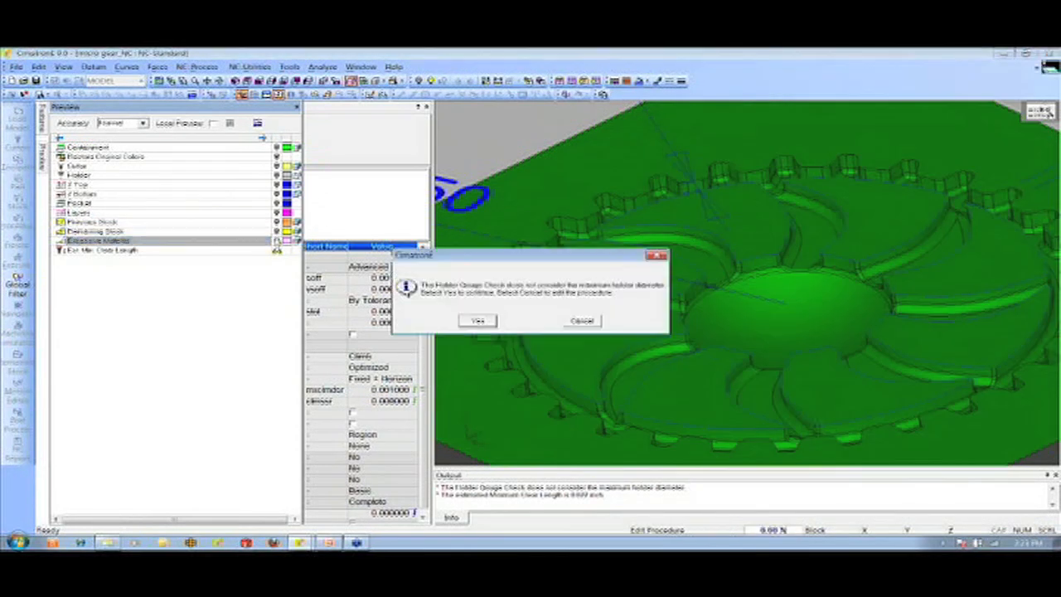
# - Accept the holder gouge warnings and Save & Calculate the roughing procedure
pyautogui.click(475, 320)
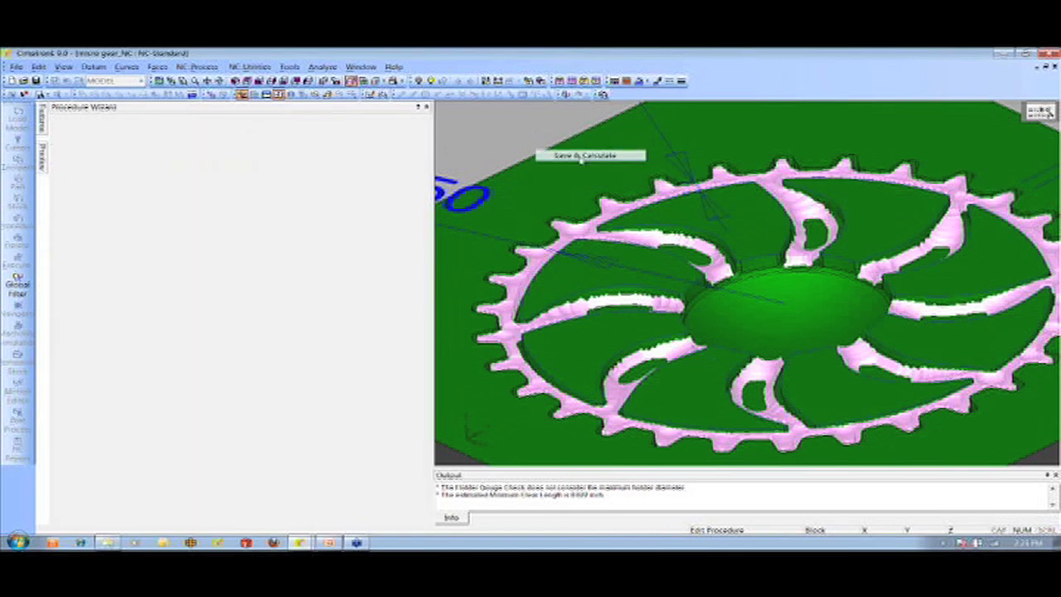
pyautogui.click(587, 156)
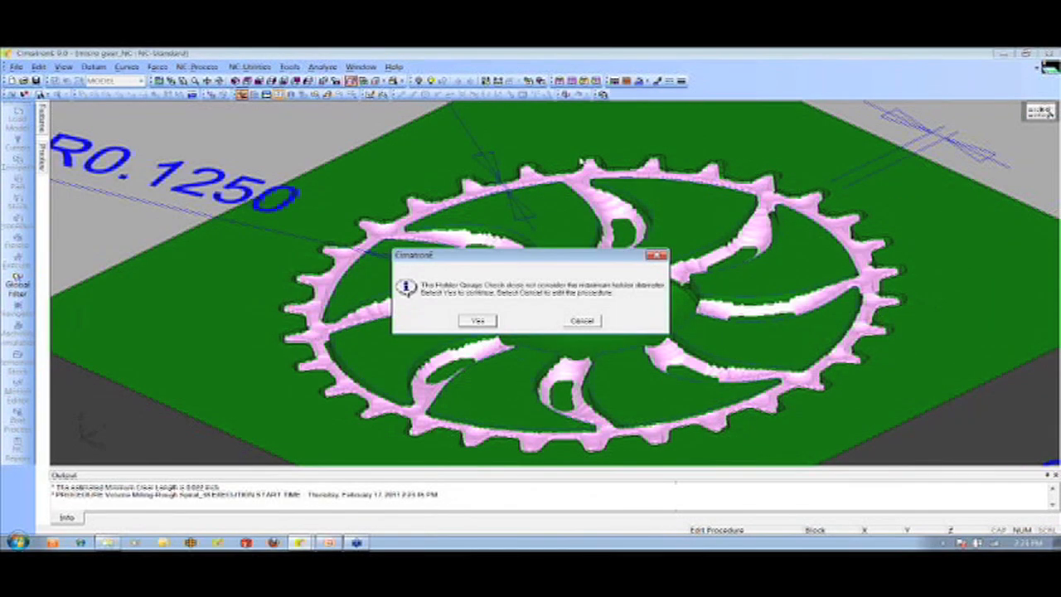
pyautogui.click(474, 320)
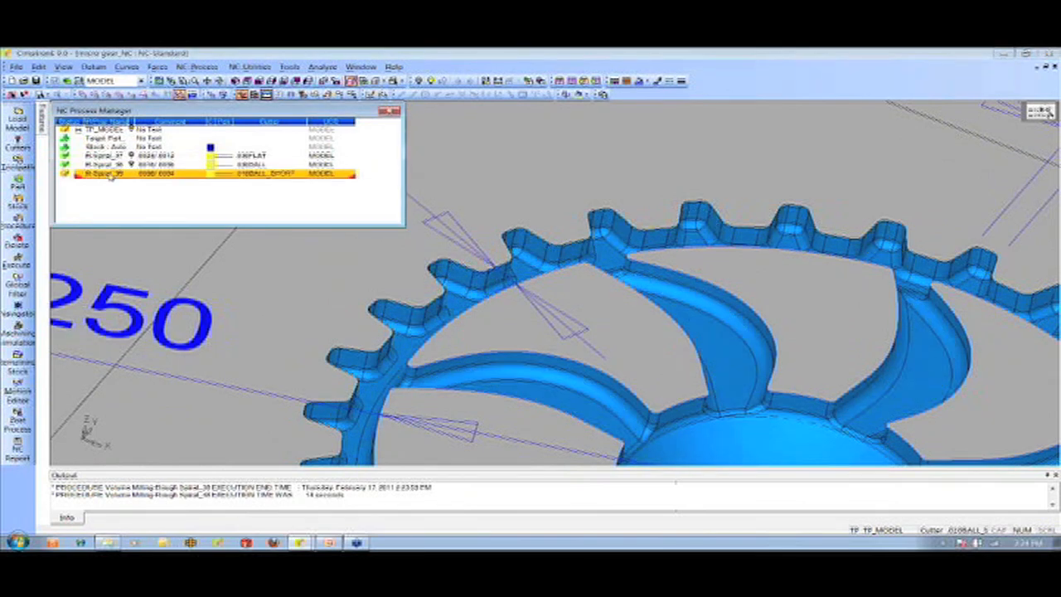
pyautogui.rightClick(99, 174)
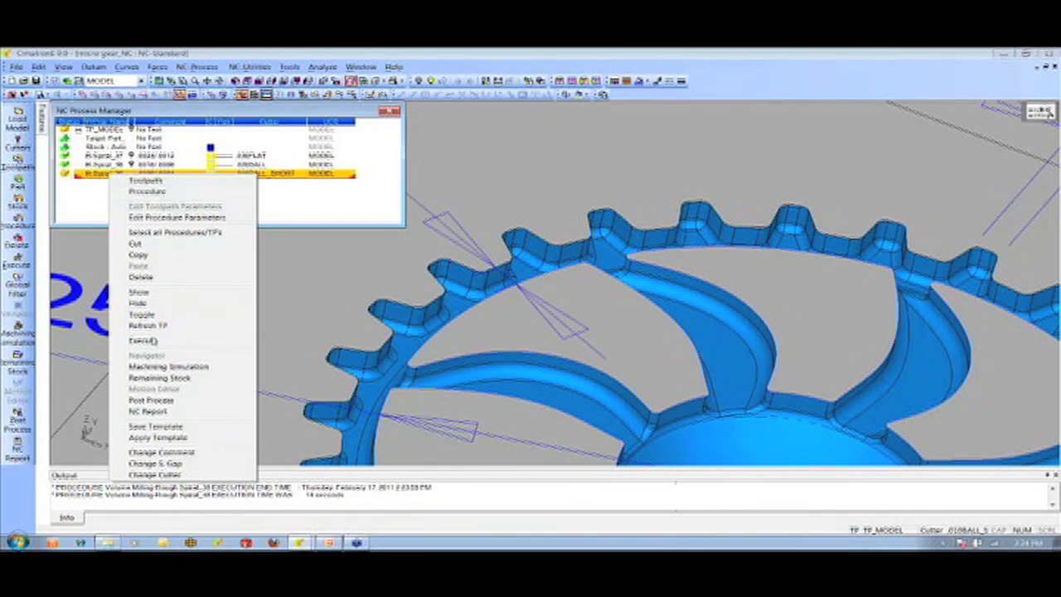
# - Execute the R-Spiral procedure that uses the short ball cutter
pyautogui.click(143, 335)
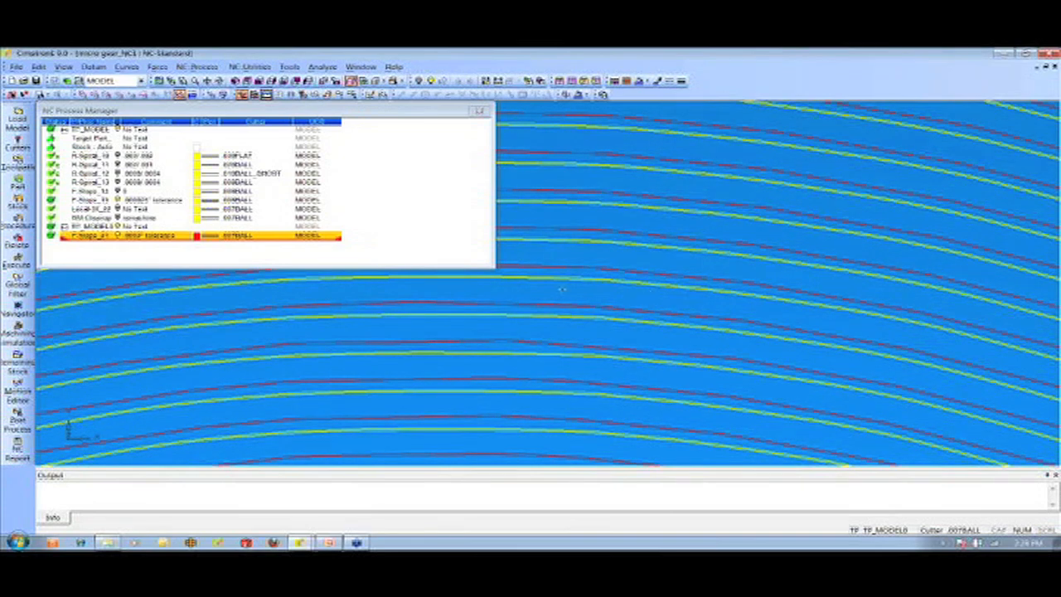
pyautogui.moveTo(951, 336)
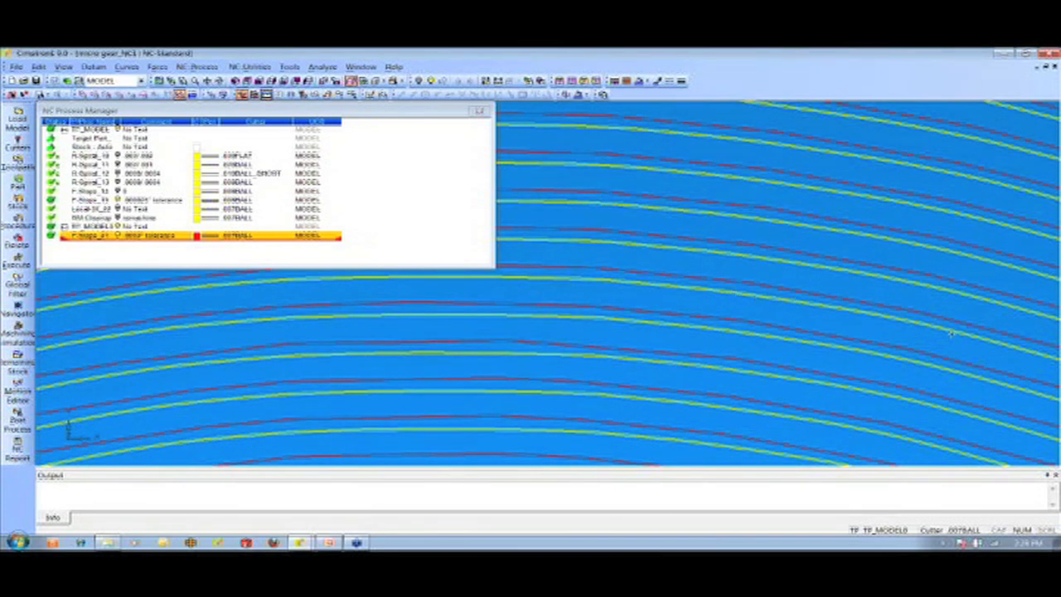
pyautogui.moveTo(698, 296)
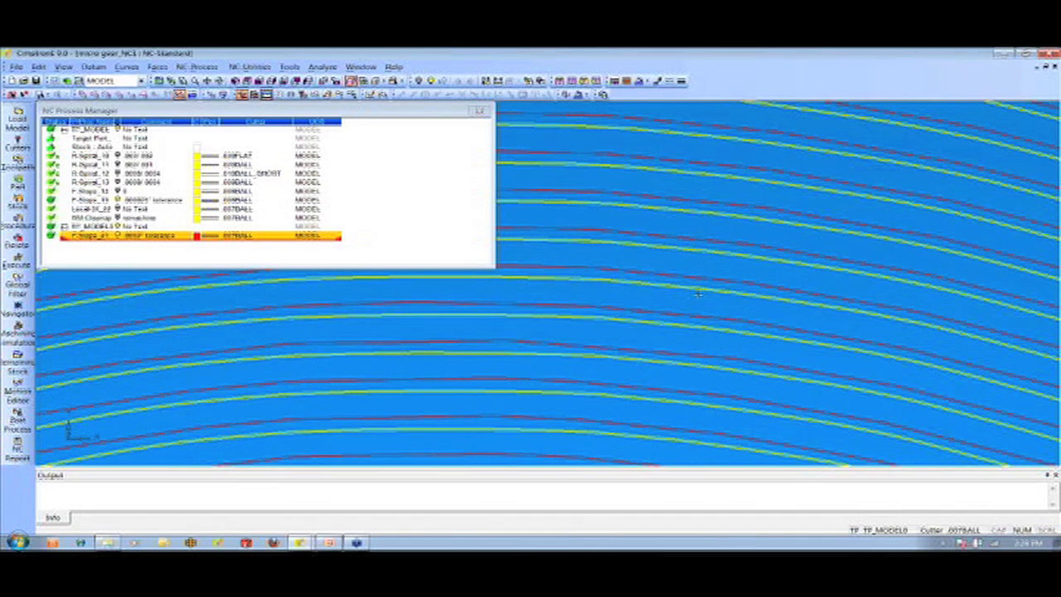
pyautogui.moveTo(691, 285)
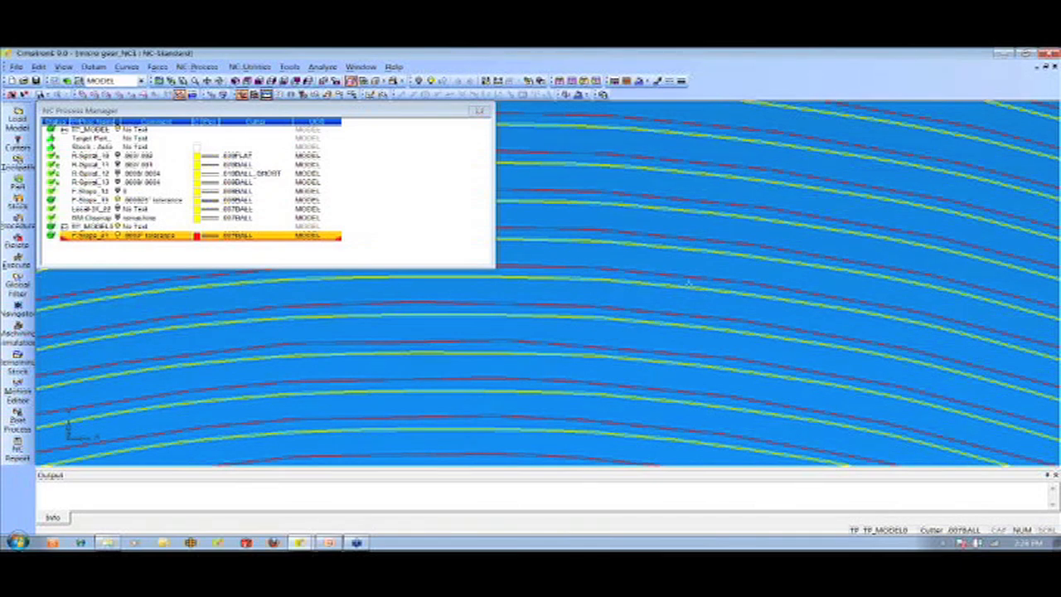
# - Select the F-Shape_21 finishing procedure to inspect its toolpath passes
pyautogui.click(100, 208)
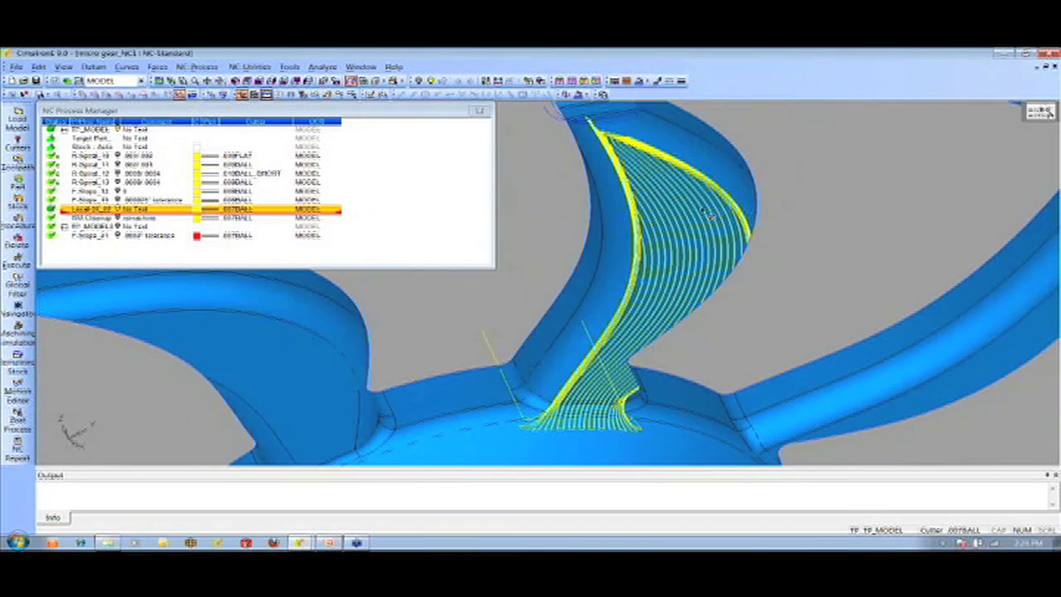
pyautogui.moveTo(542, 383)
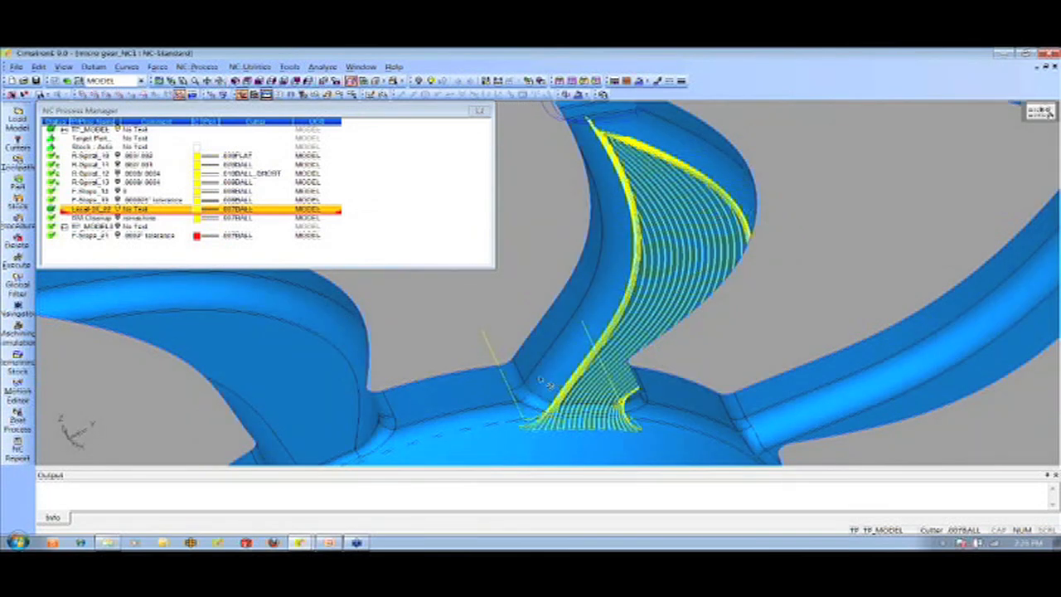
pyautogui.moveTo(736, 296)
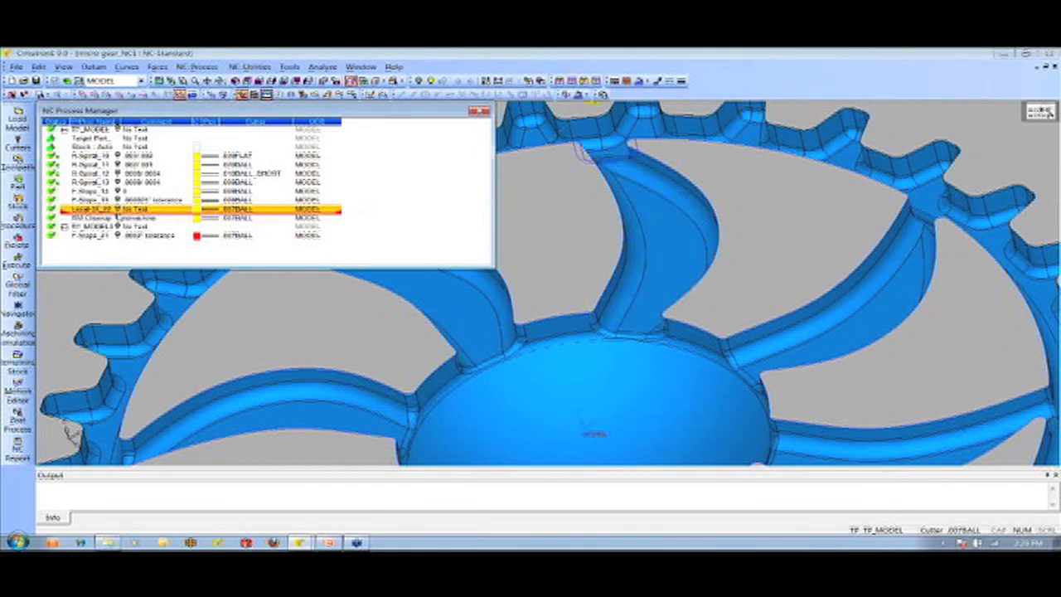
# - Select Local-3X_22 to show its vane toolpath, then hide it
pyautogui.click(87, 218)
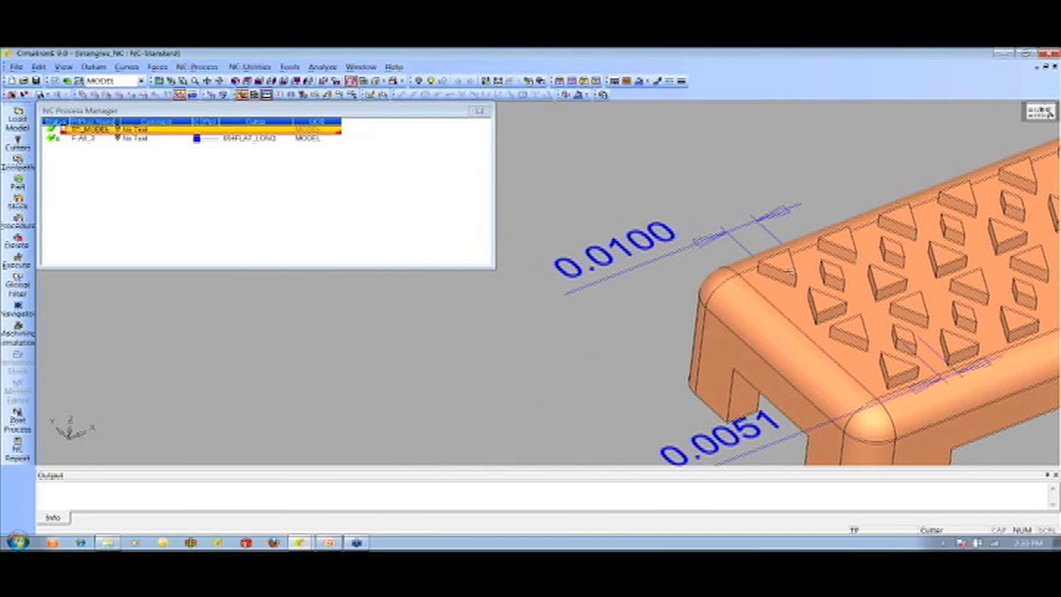
pyautogui.moveTo(756, 265)
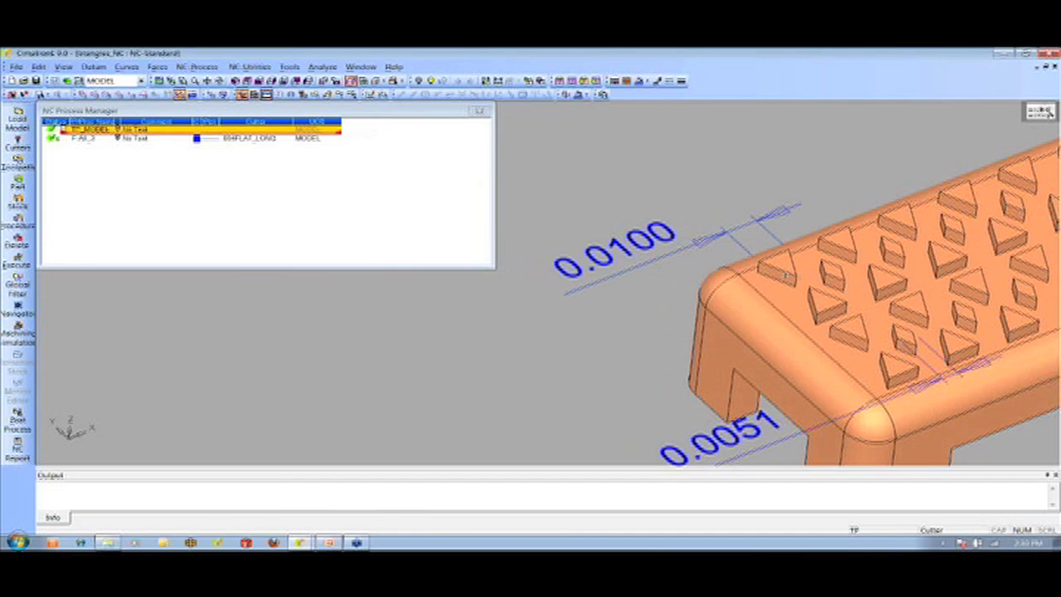
pyautogui.moveTo(794, 299)
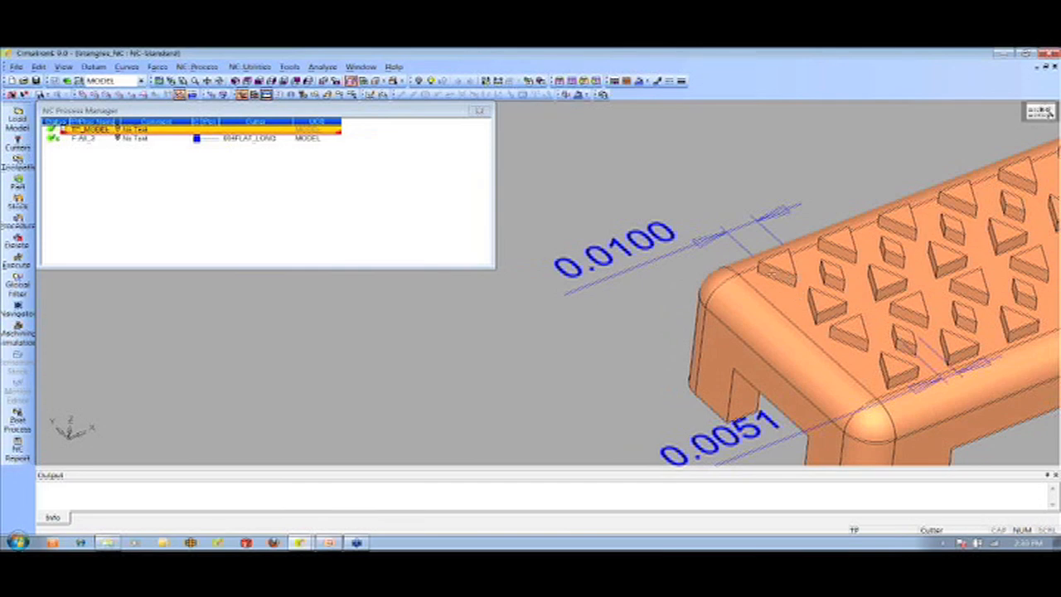
pyautogui.moveTo(725, 262)
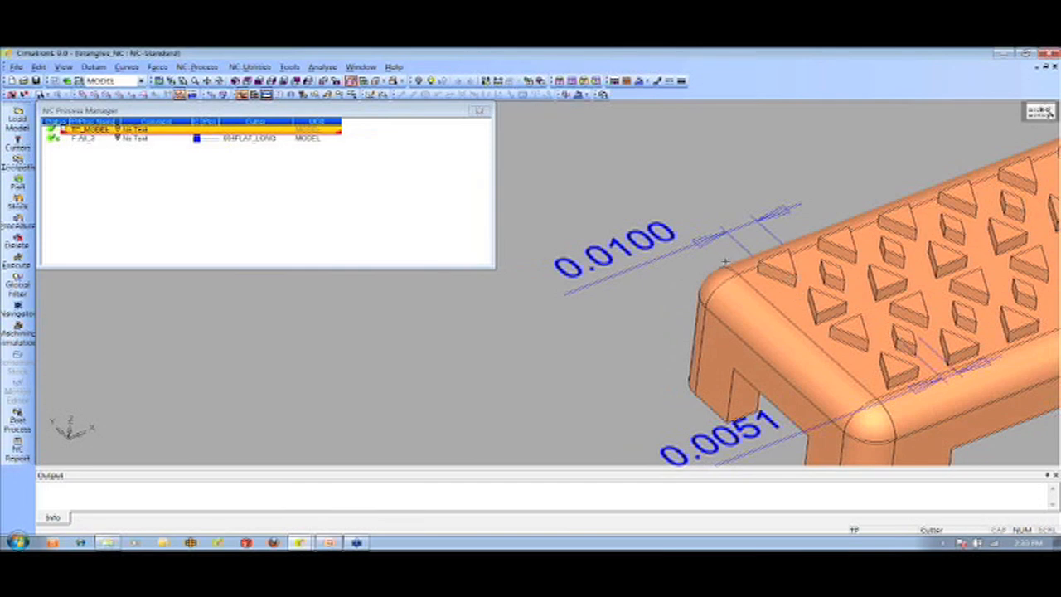